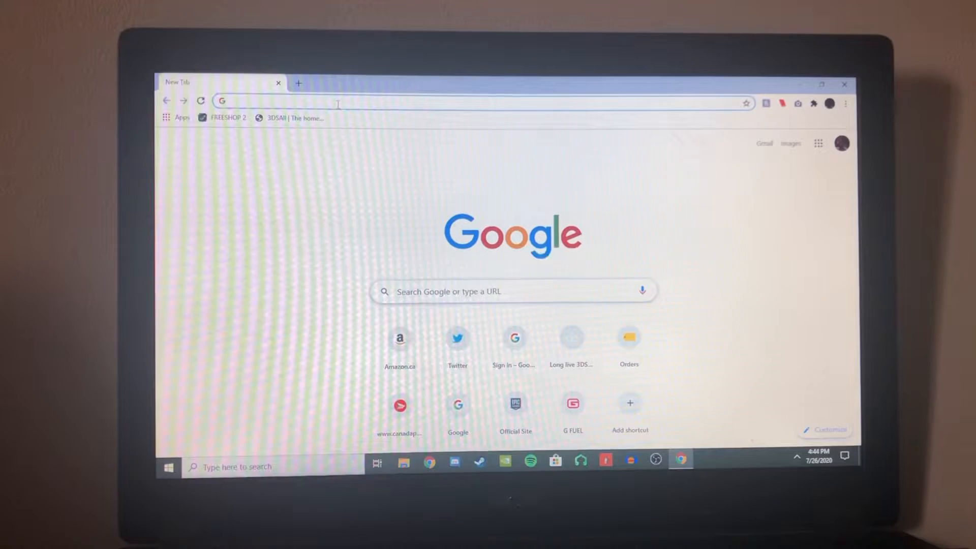
- Search the web for 'anemone 3ds' to reach its GitHub releases page
type("anemone 3ds")
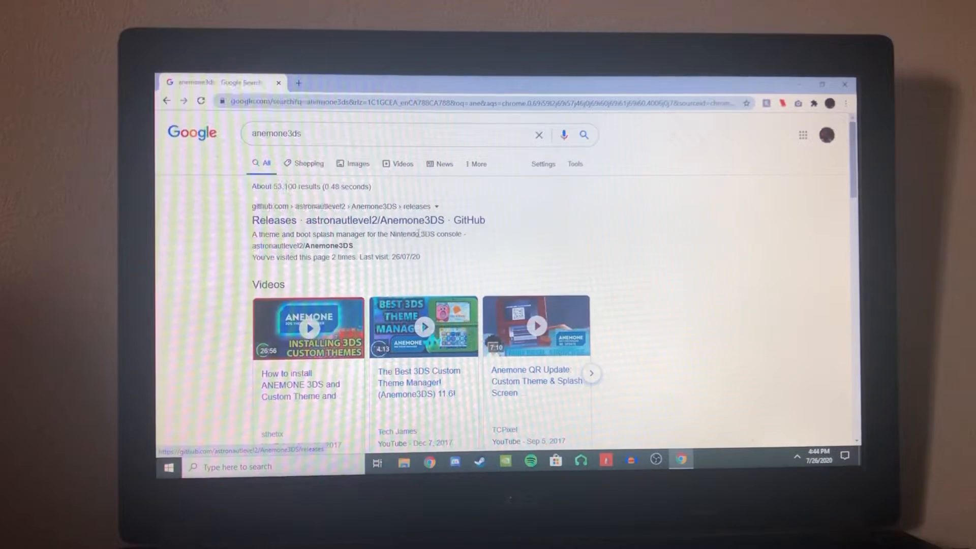
mouse_move(368, 219)
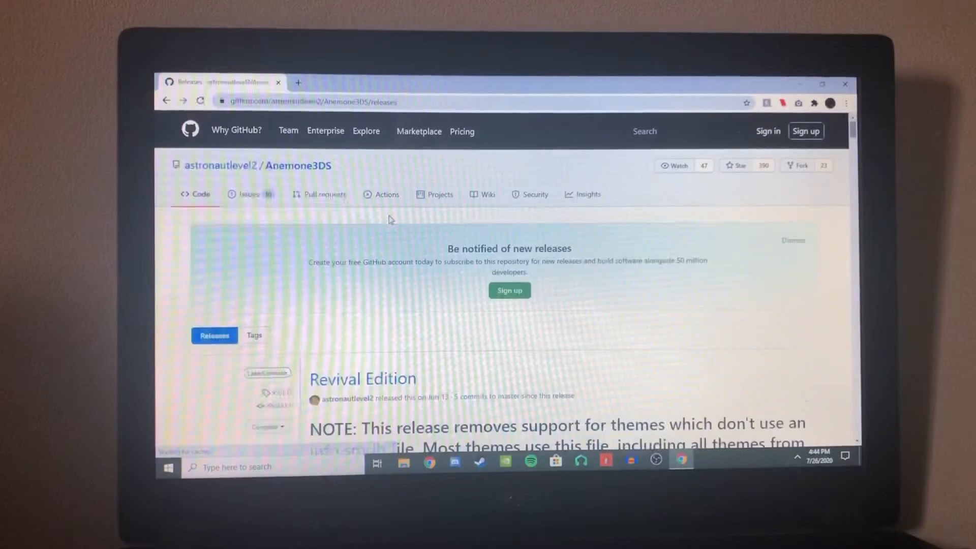
scroll("down", 3)
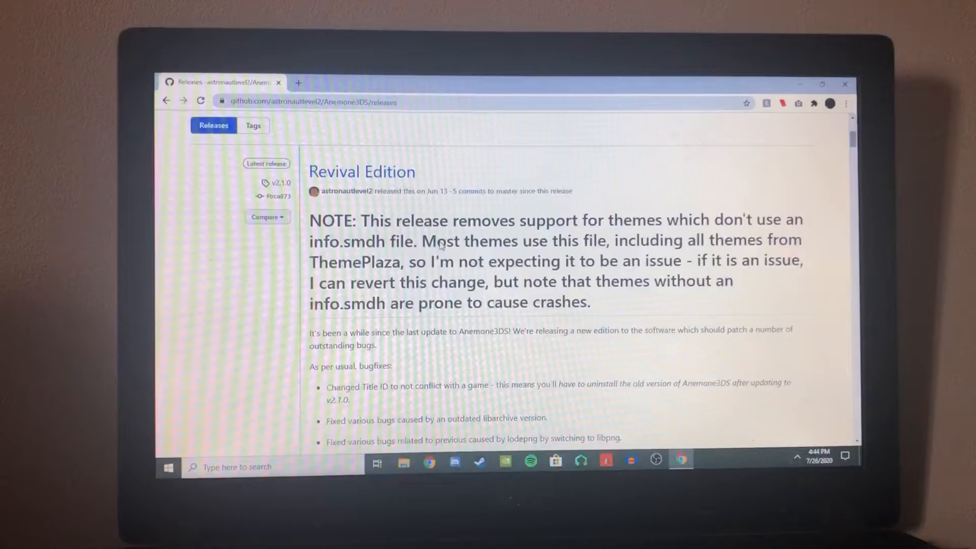
scroll("down", 3)
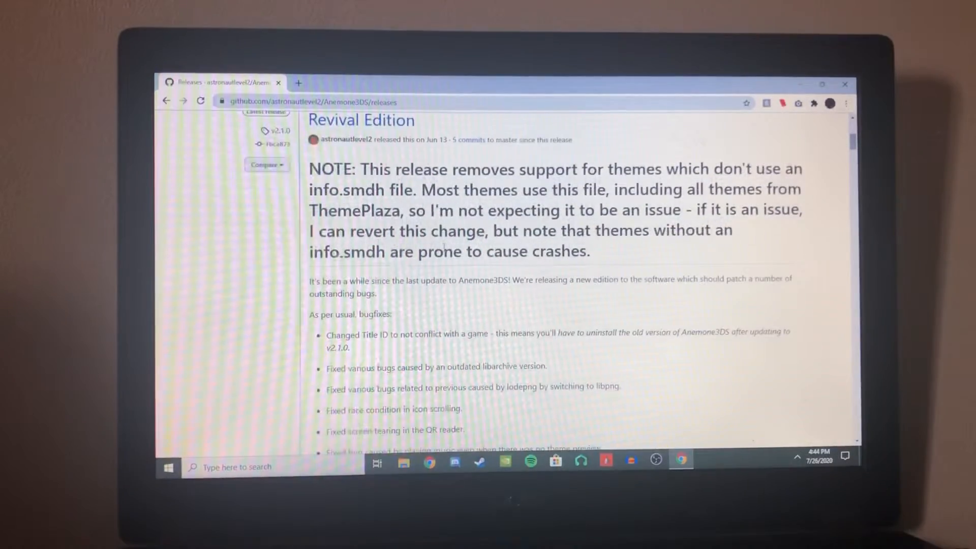
scroll("down", 3)
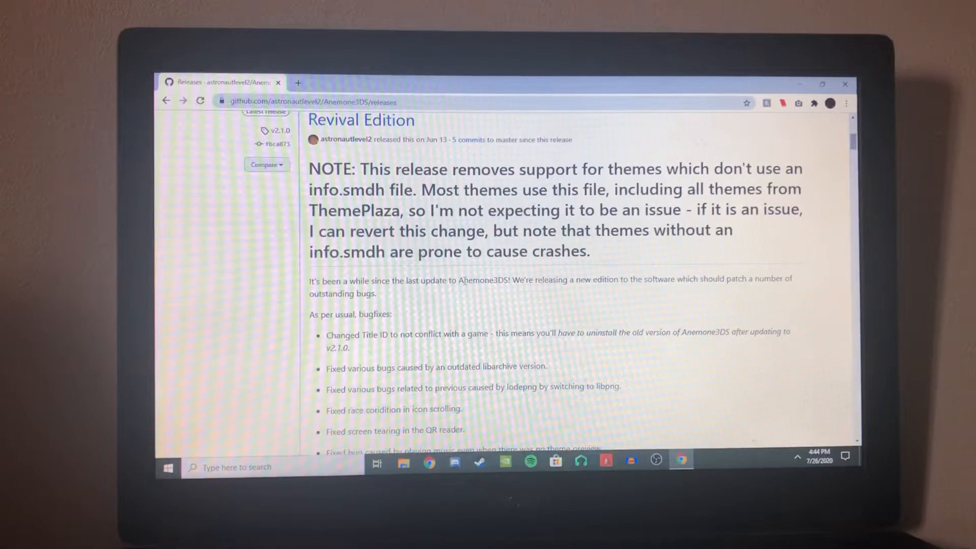
scroll("down", 3)
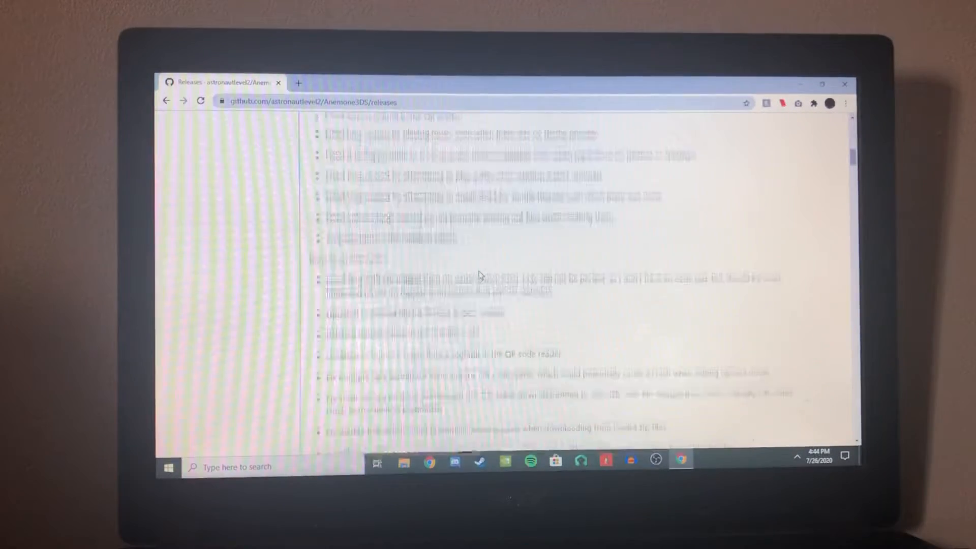
scroll("down", 3)
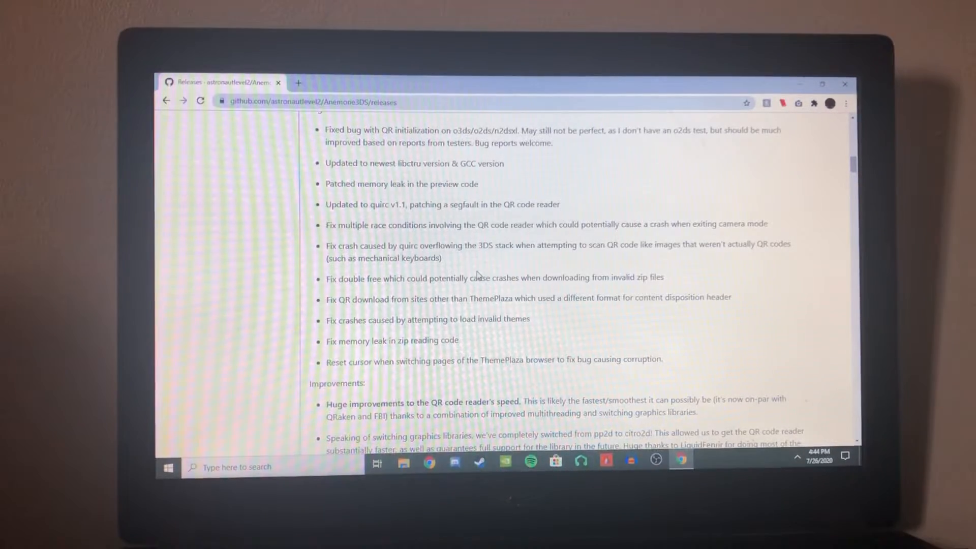
scroll("up", 3)
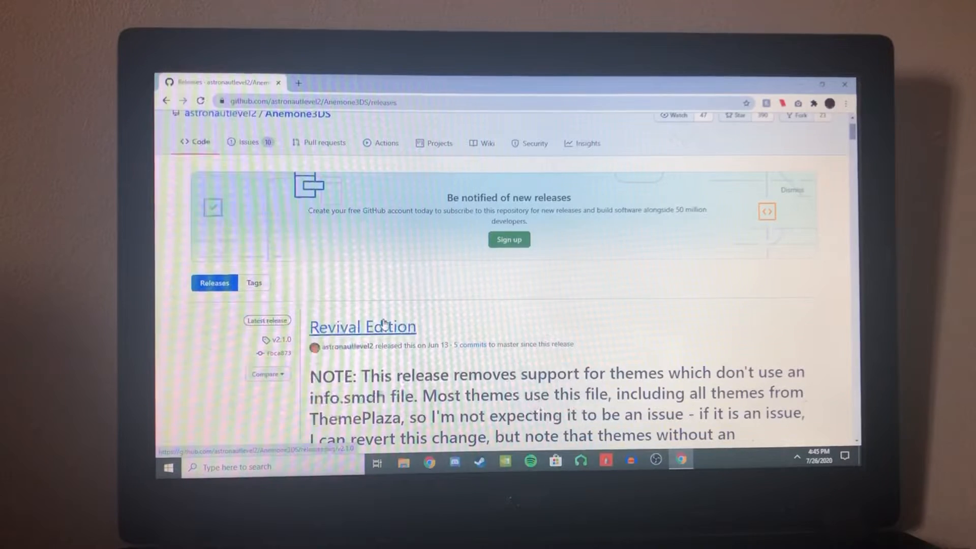
scroll("down", 3)
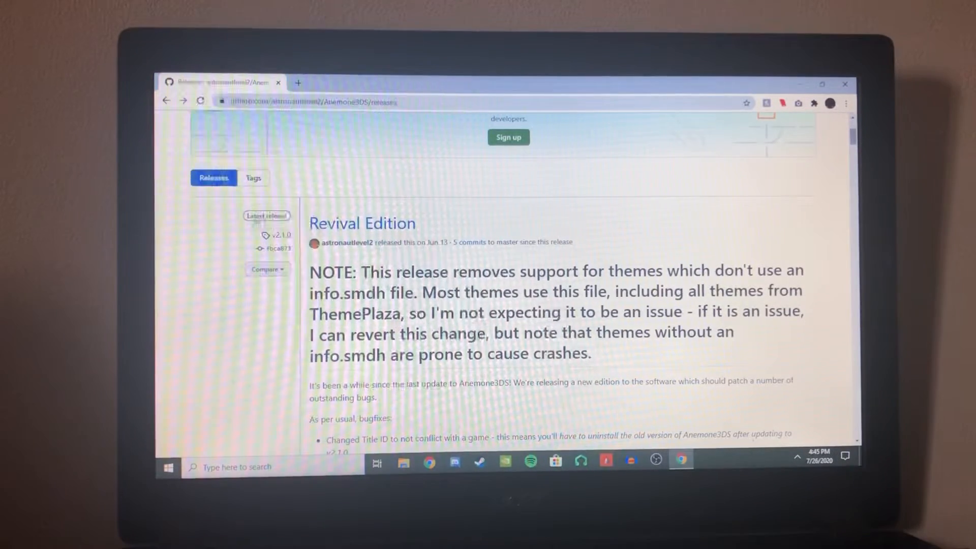
scroll("down", 3)
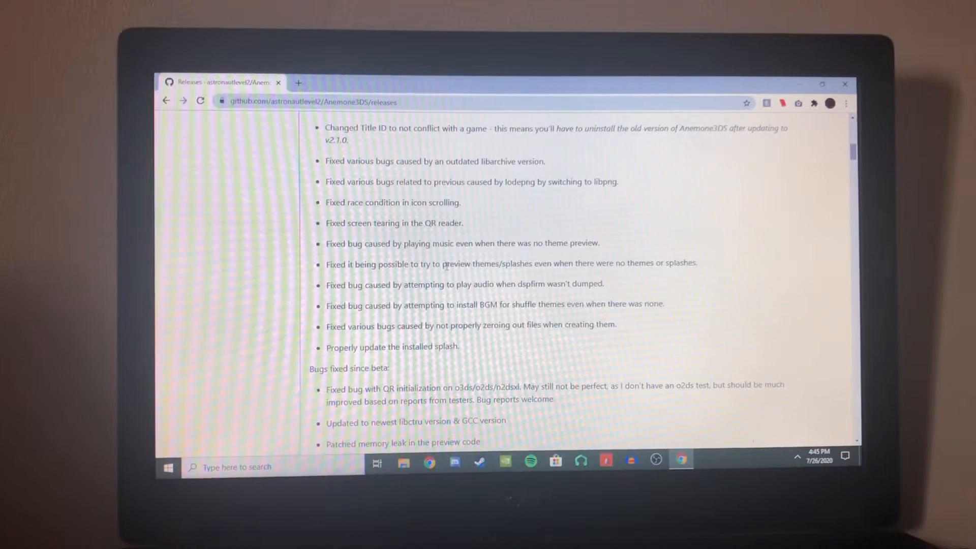
mouse_move(436, 279)
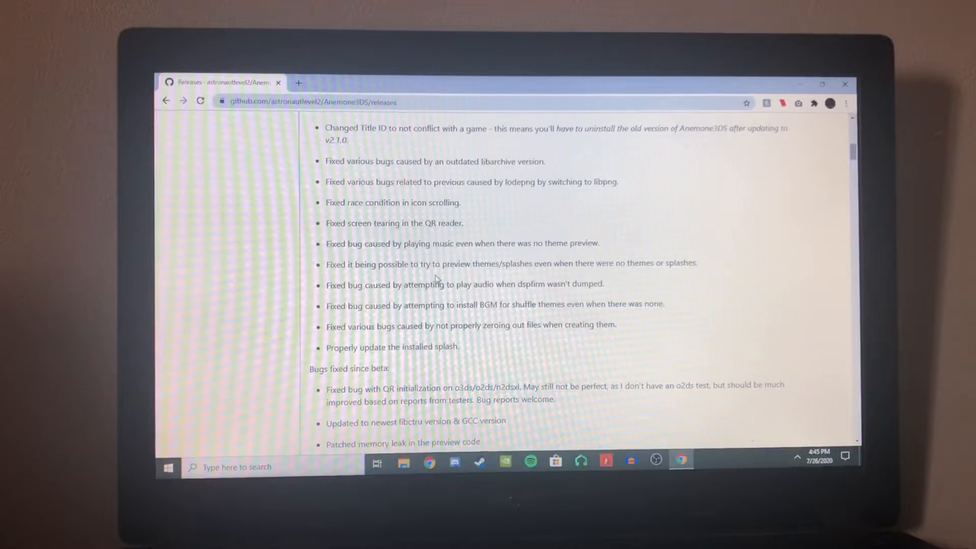
scroll("down", 3)
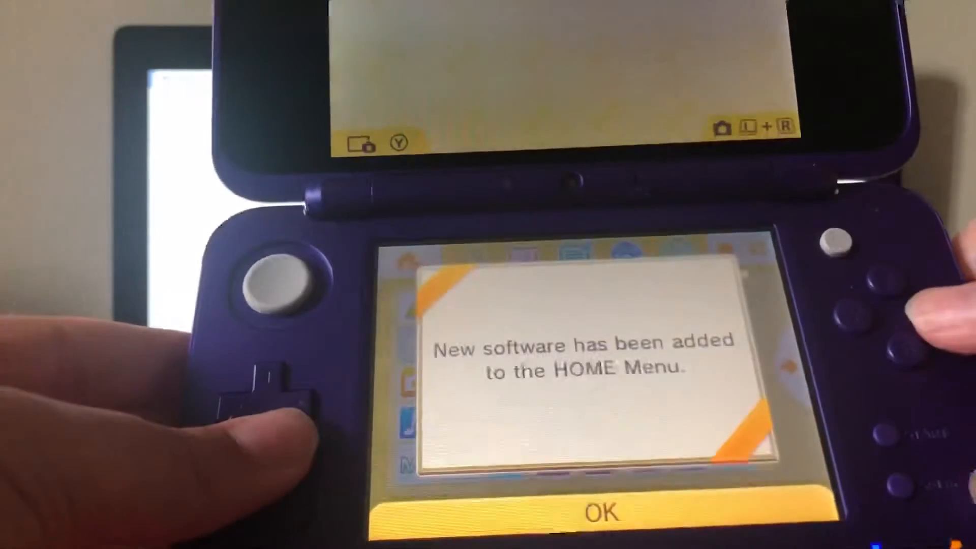
- Dismiss the 'New software has been added to the HOME Menu' notice with OK
left_click(600, 511)
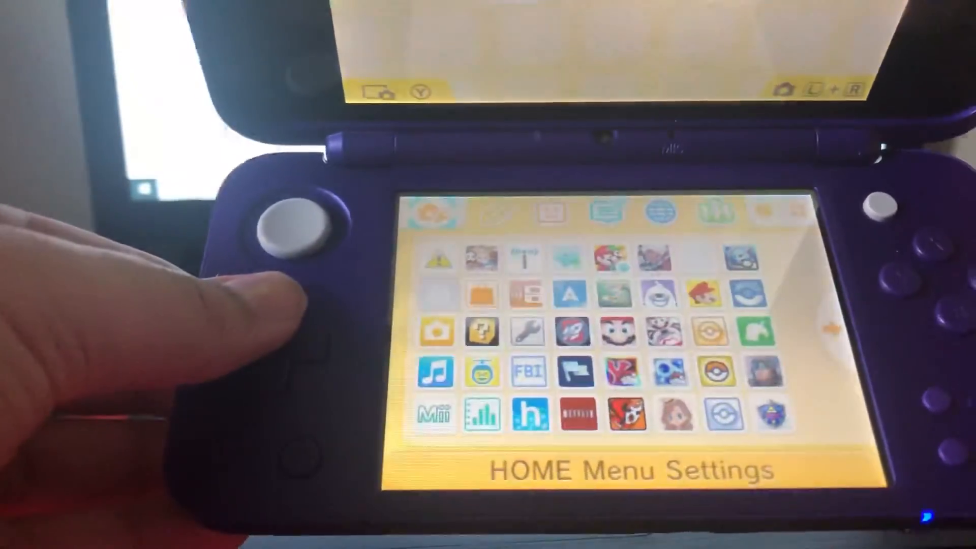
left_click(628, 469)
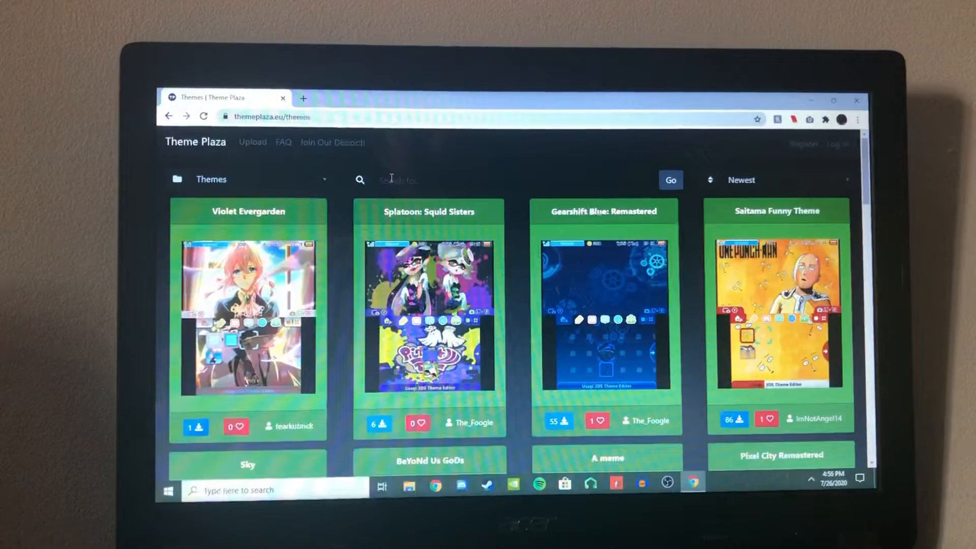
mouse_move(302, 158)
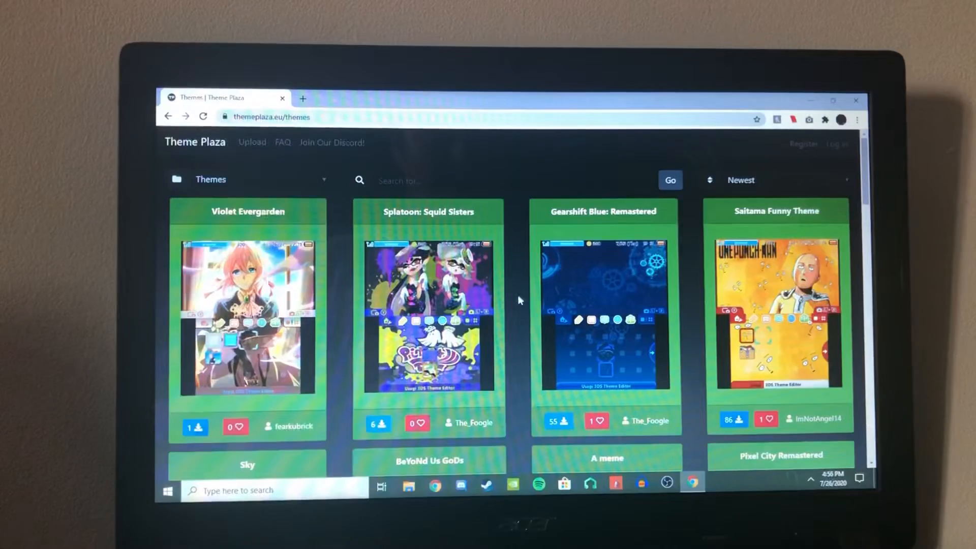
- Sort the Theme Plaza list by Most Downloaded and browse the top results
scroll("down", 3)
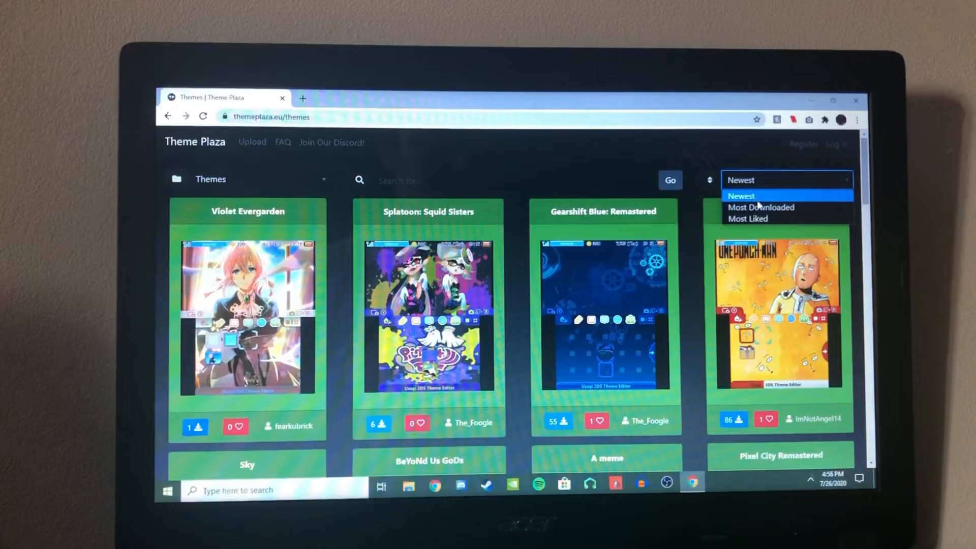
left_click(760, 207)
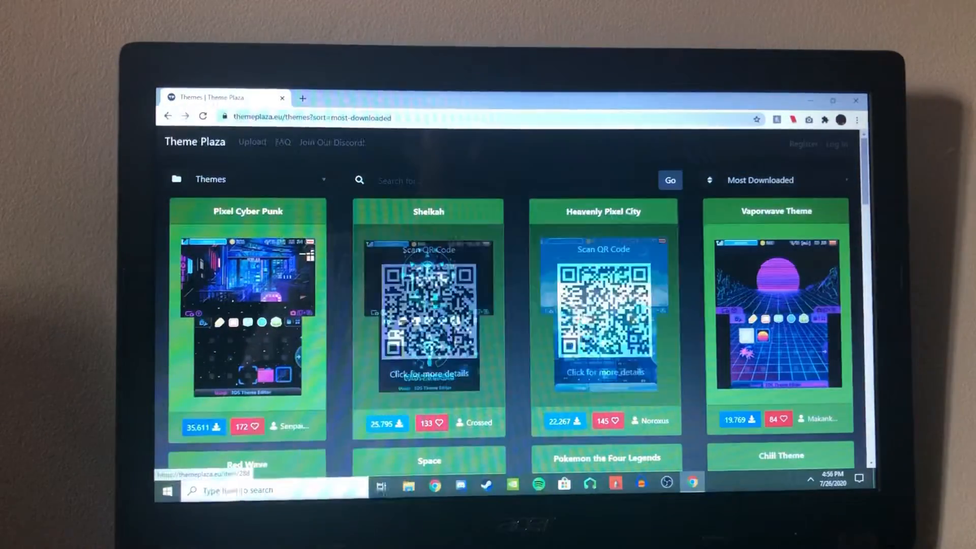
scroll("down", 3)
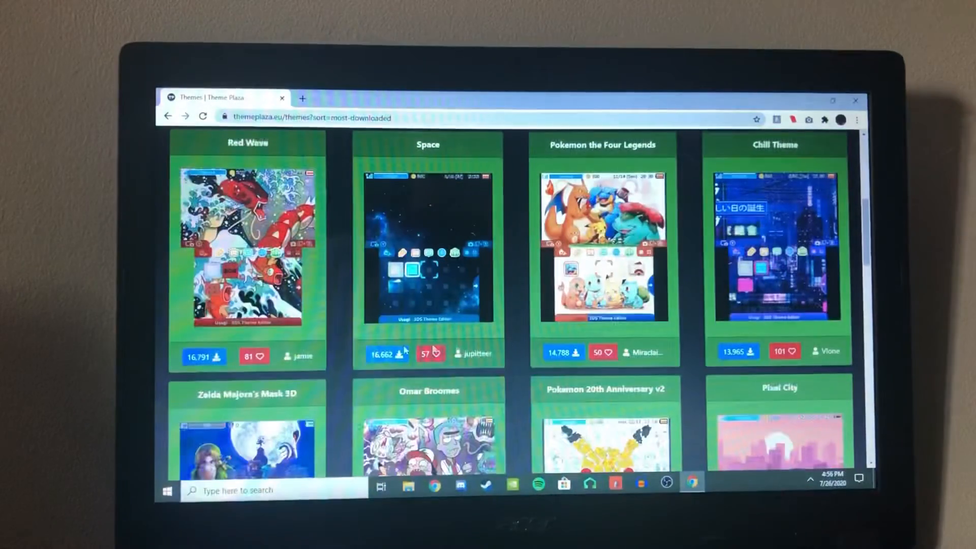